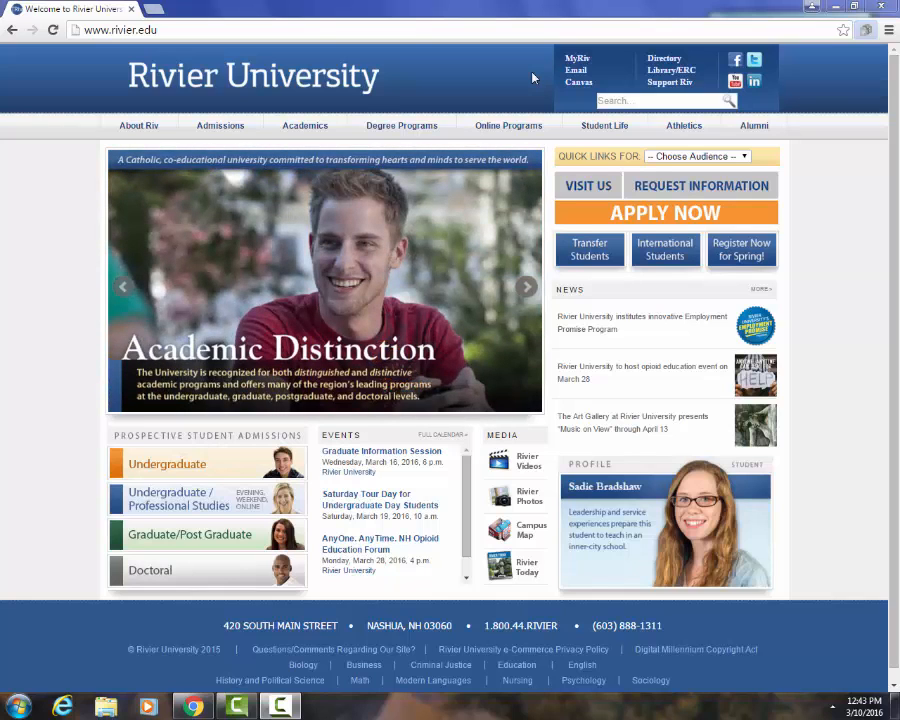
pyautogui.moveTo(538, 77)
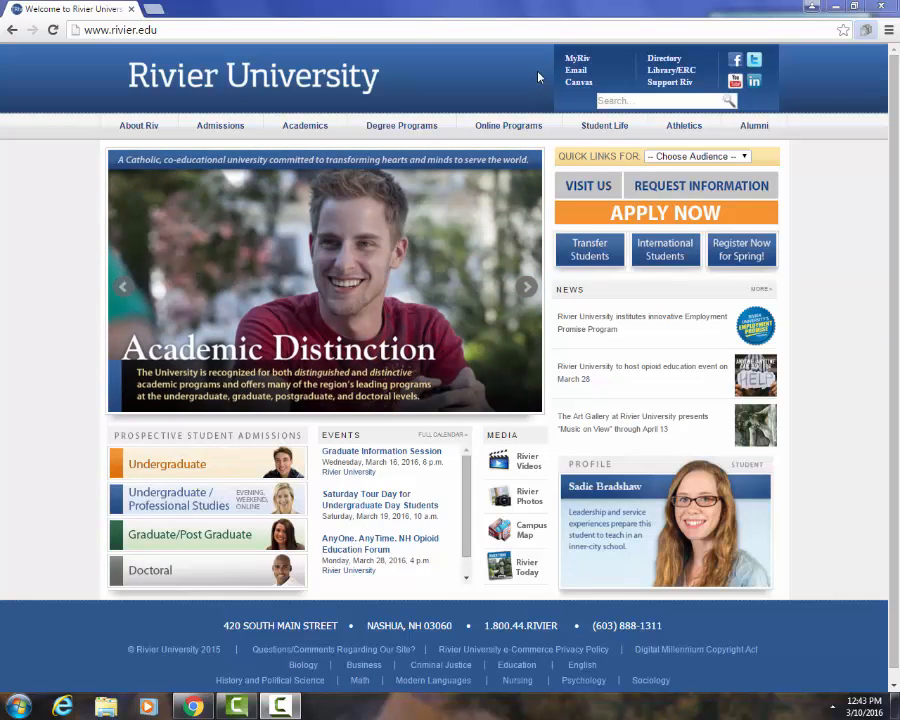
# Go from the Library/ERC page to the Research Databases/Journals list of databases by subject
pyautogui.click(671, 69)
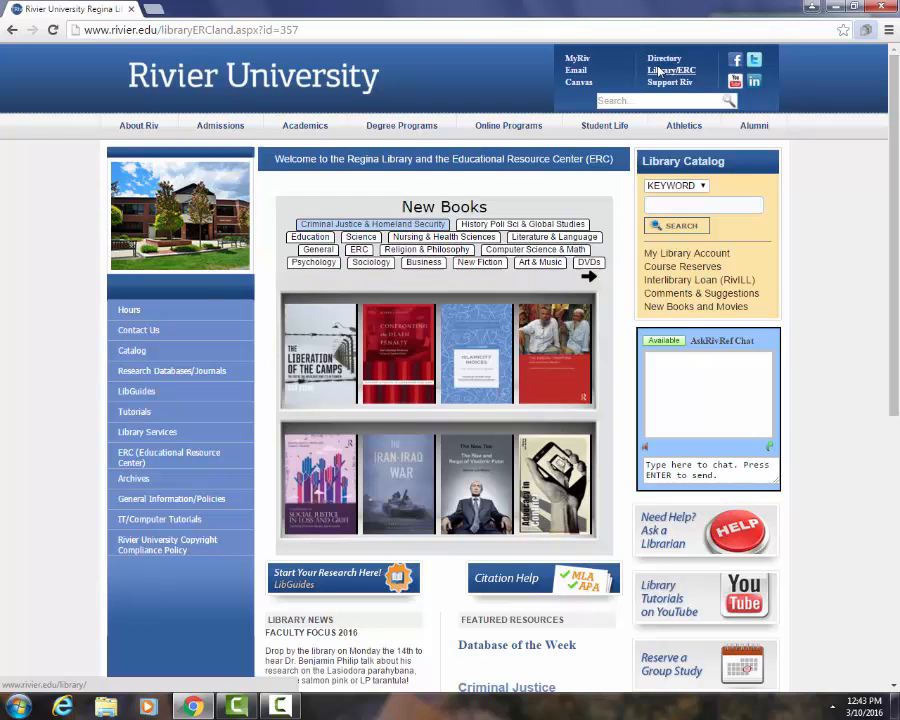
pyautogui.click(304, 125)
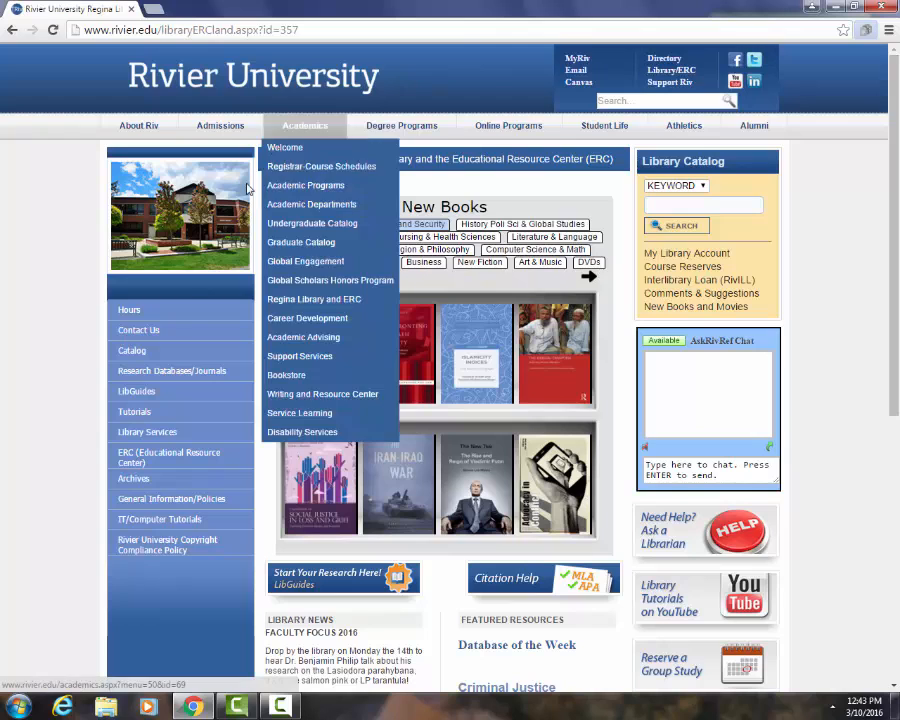
pyautogui.click(171, 371)
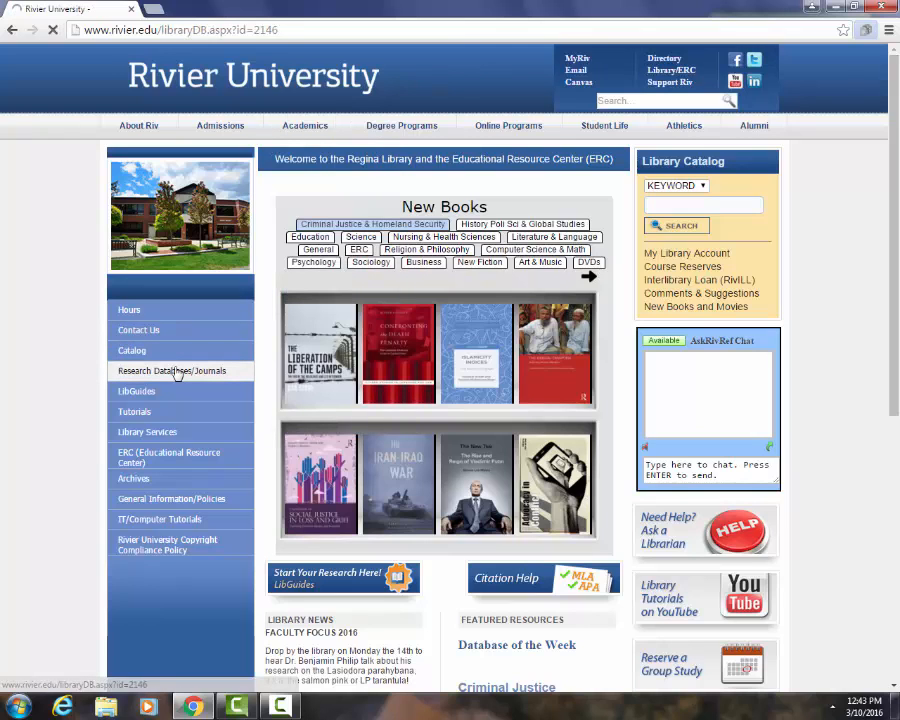
pyautogui.click(171, 370)
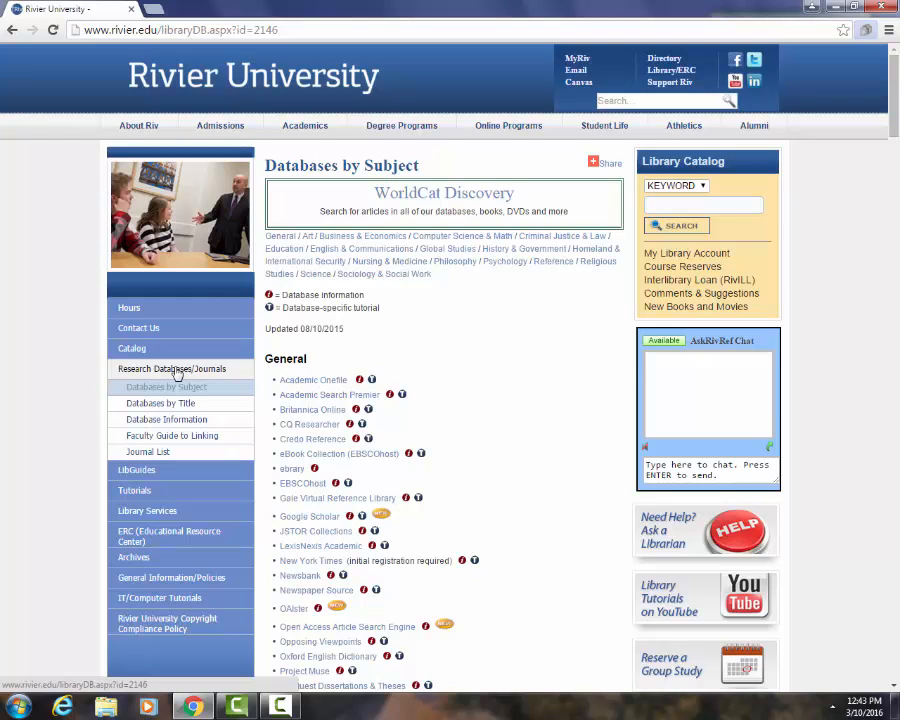
pyautogui.moveTo(198, 362)
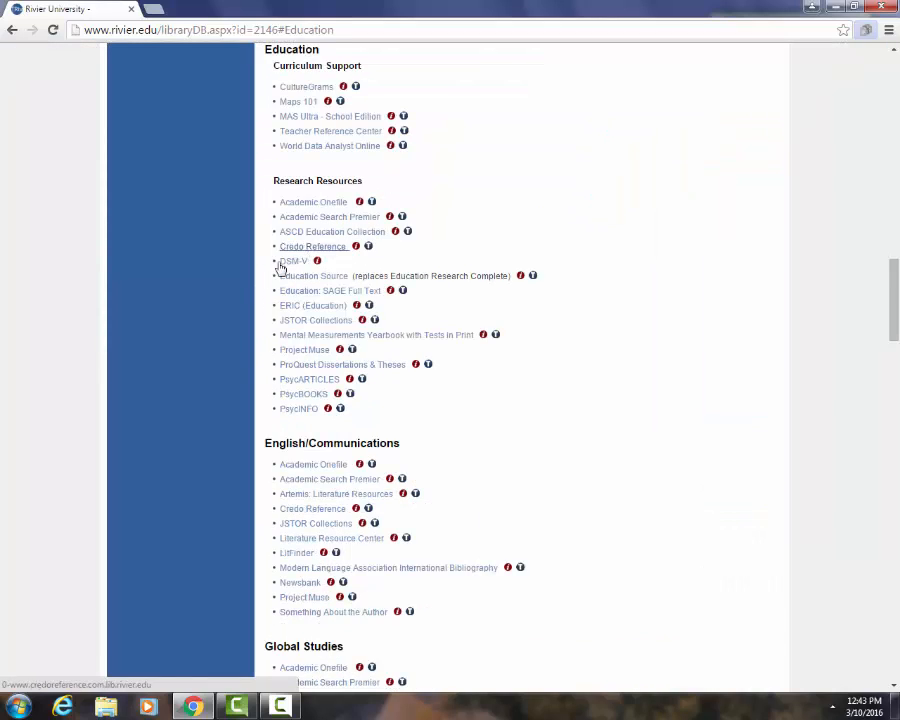
pyautogui.moveTo(366, 418)
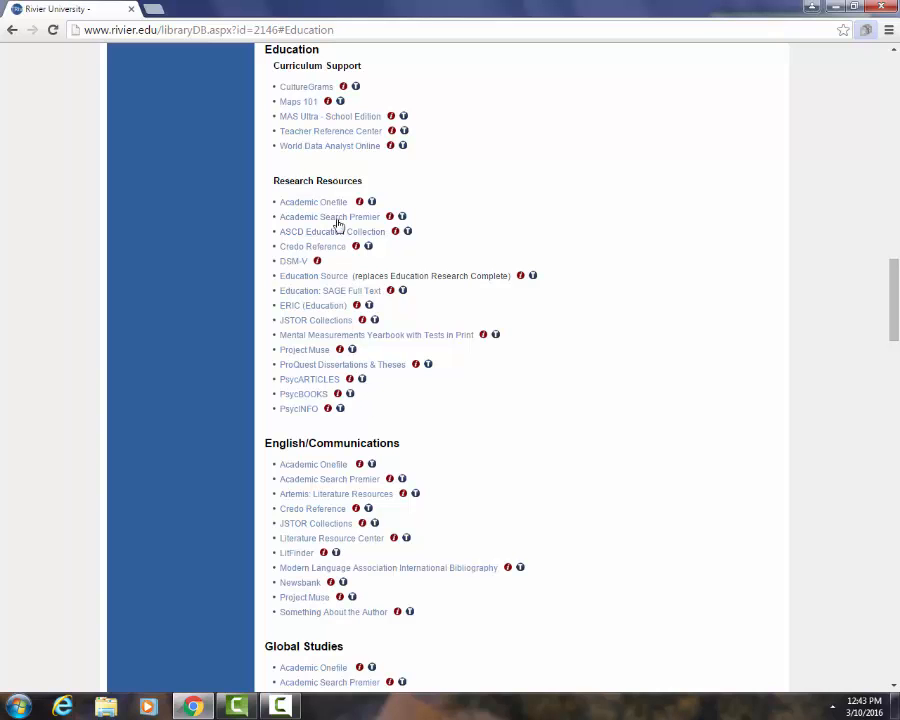
# Open the Academic Search Premier link under the Education research resources
pyautogui.click(329, 217)
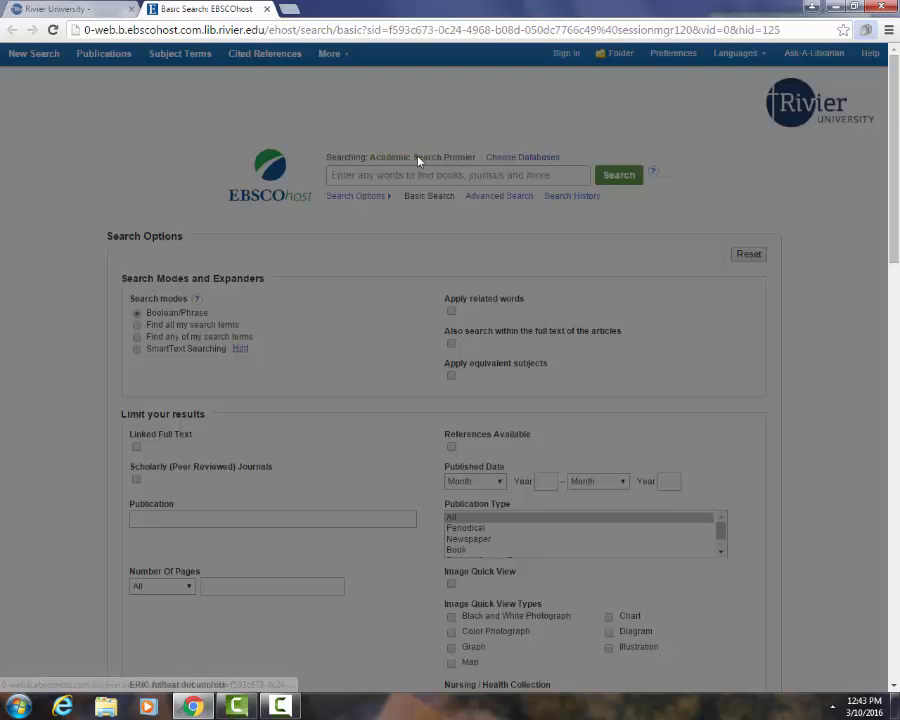
pyautogui.click(522, 157)
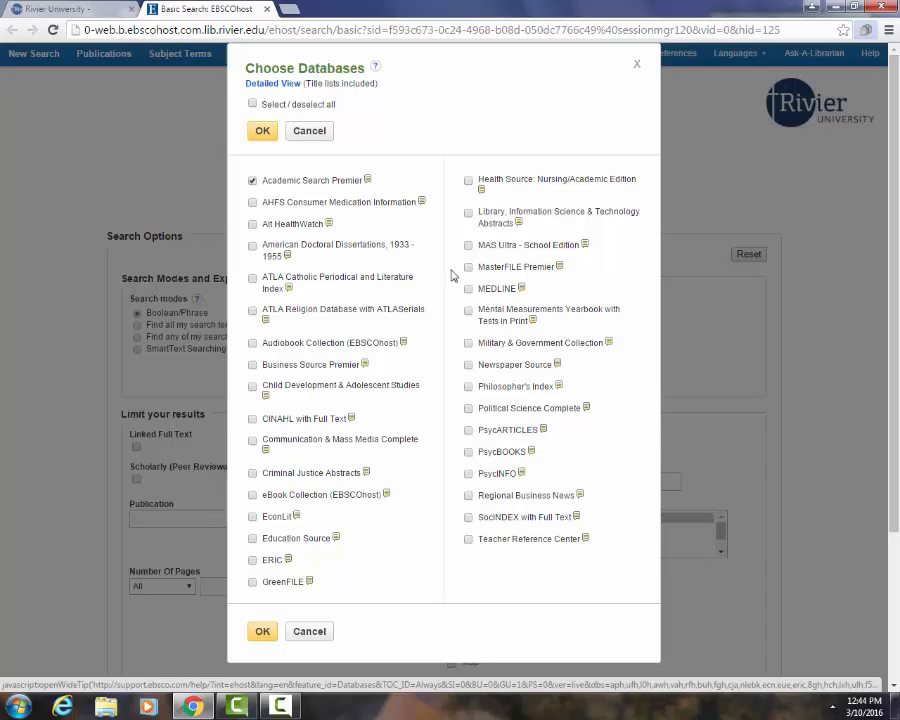
pyautogui.click(252, 104)
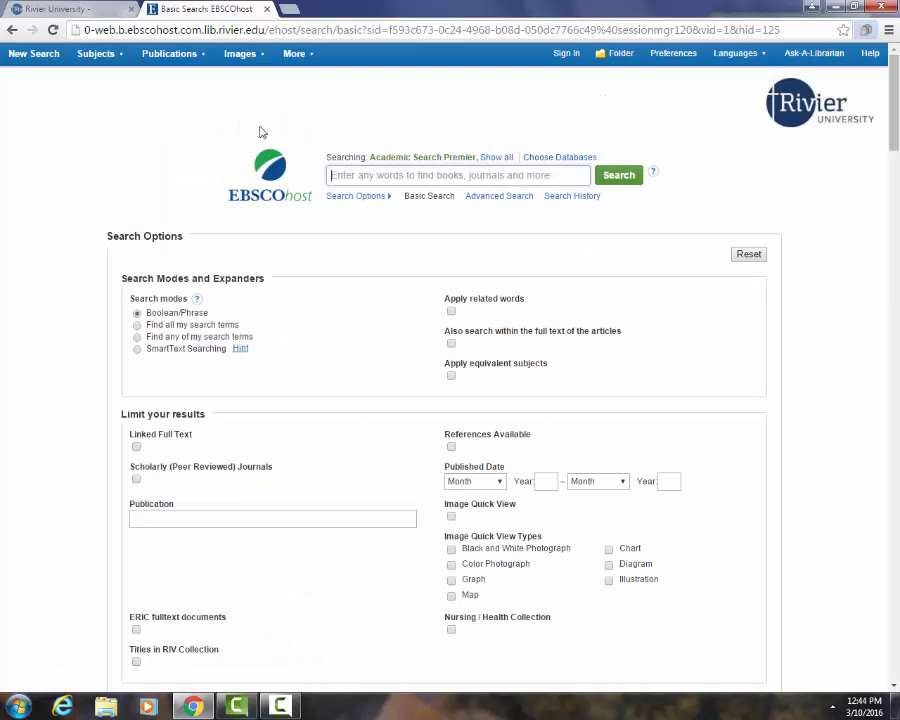
# Search Academic Search Premier for autis* and teen*, getting 4,160 results
pyautogui.click(455, 175)
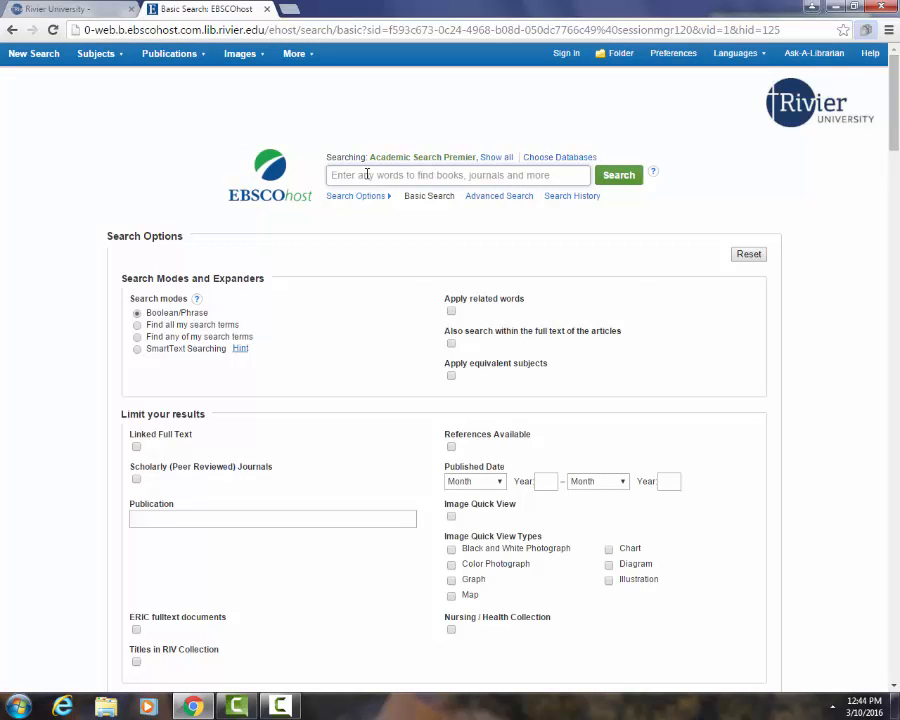
pyautogui.write('autis* and teen*')
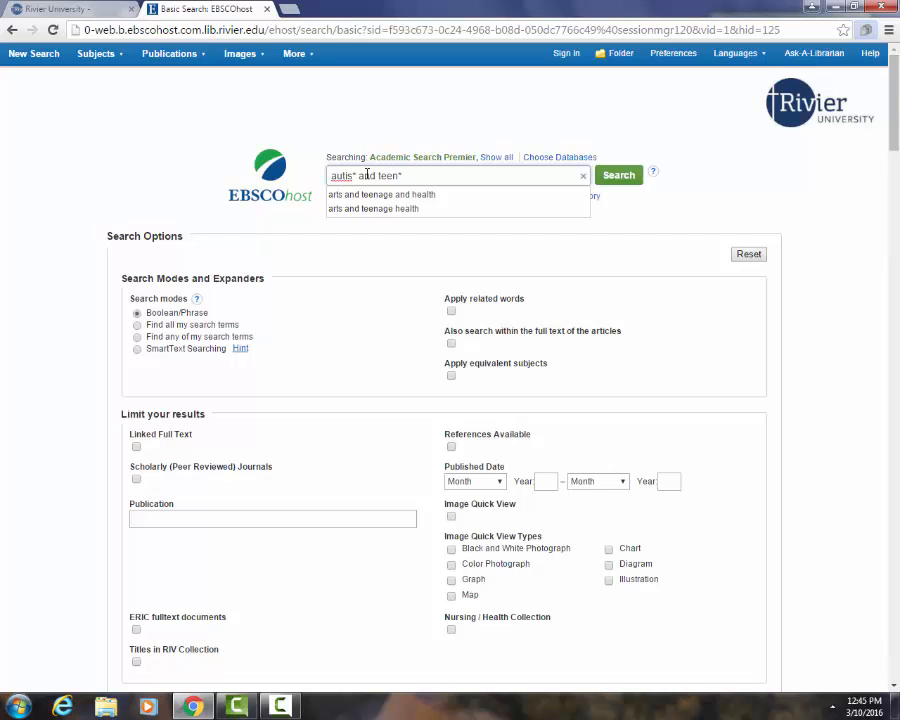
pyautogui.write('o')
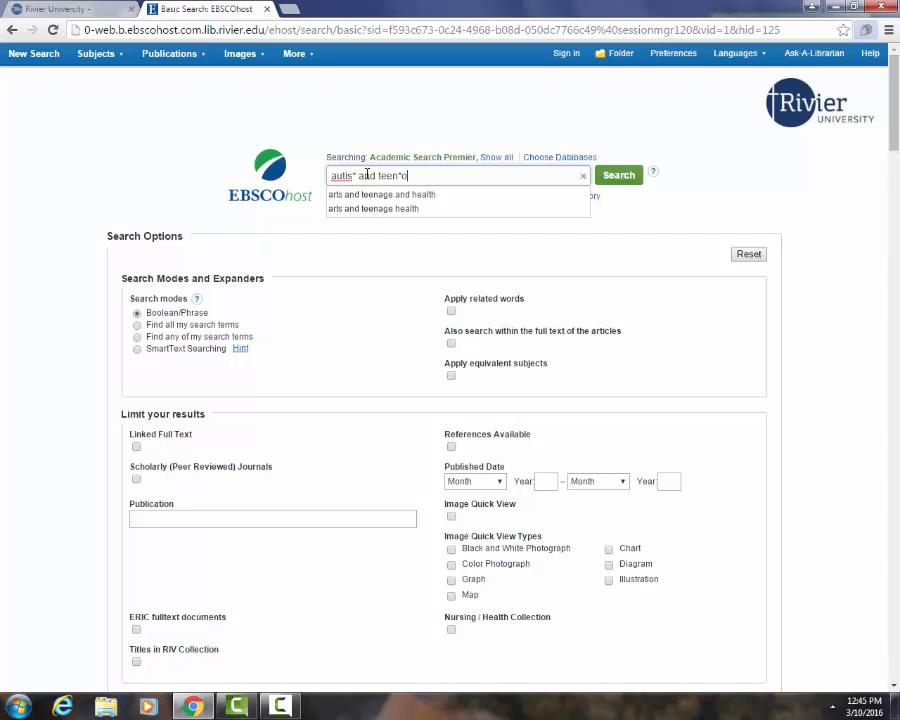
pyautogui.write('r adoles')
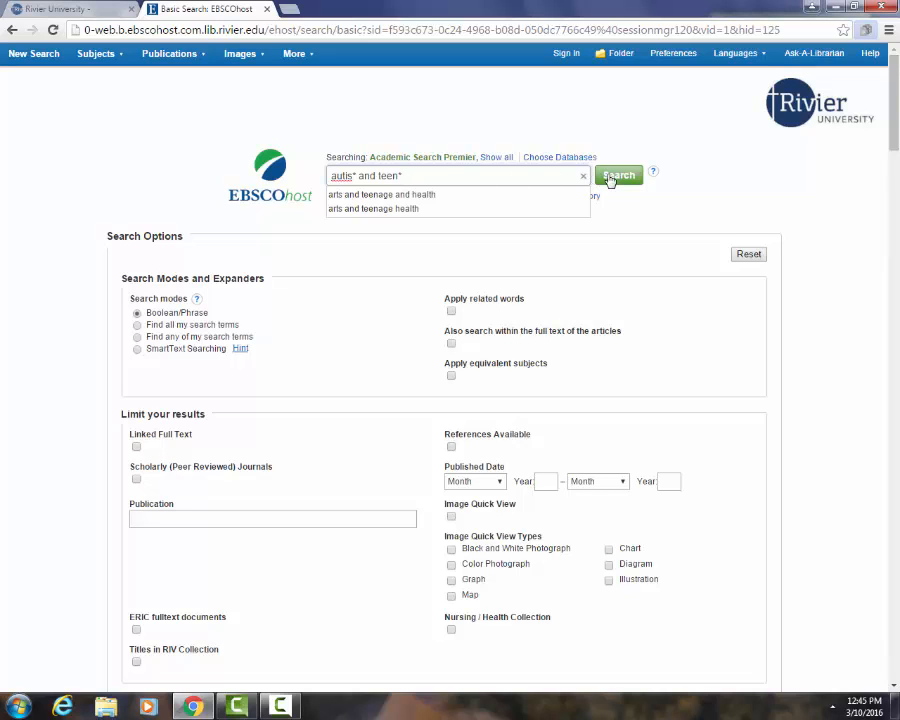
pyautogui.click(618, 175)
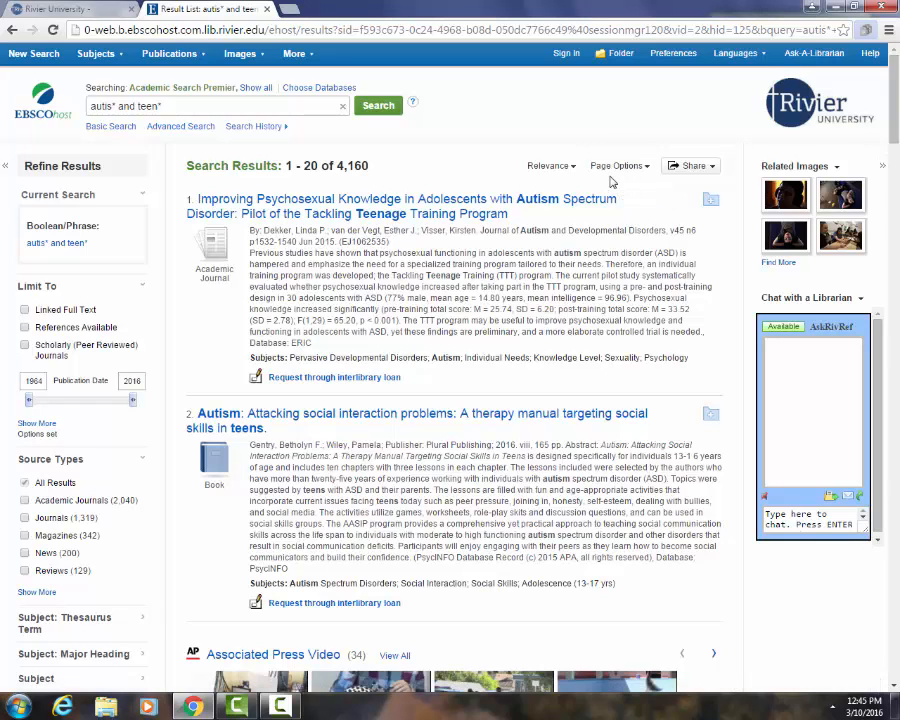
pyautogui.moveTo(610, 183)
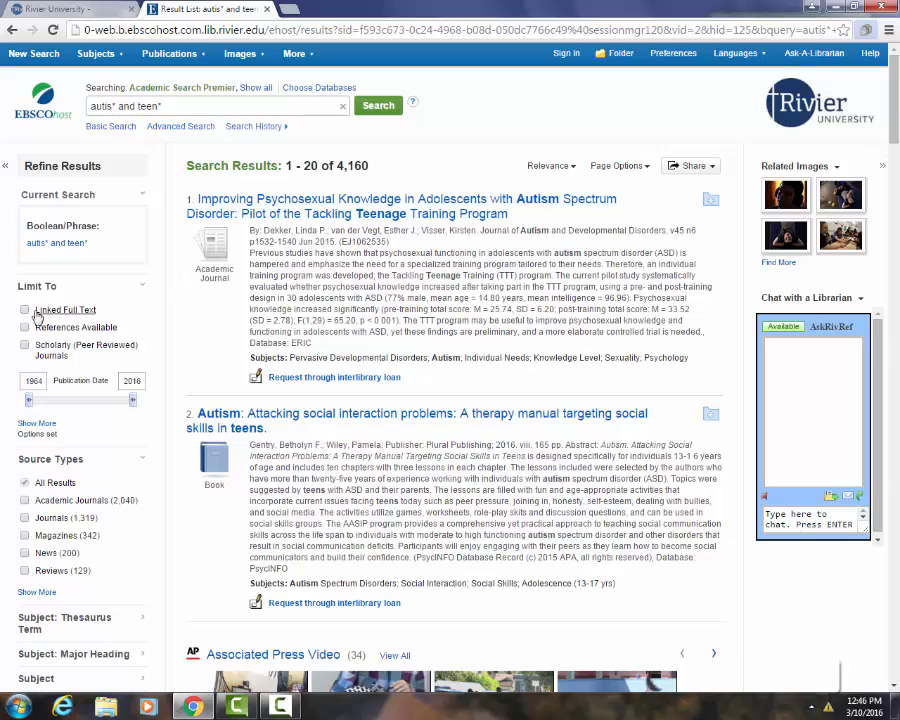
# Limit results to Linked Full Text, Scholarly (Peer Reviewed) Journals, and publication dates 2005–2016
pyautogui.click(25, 309)
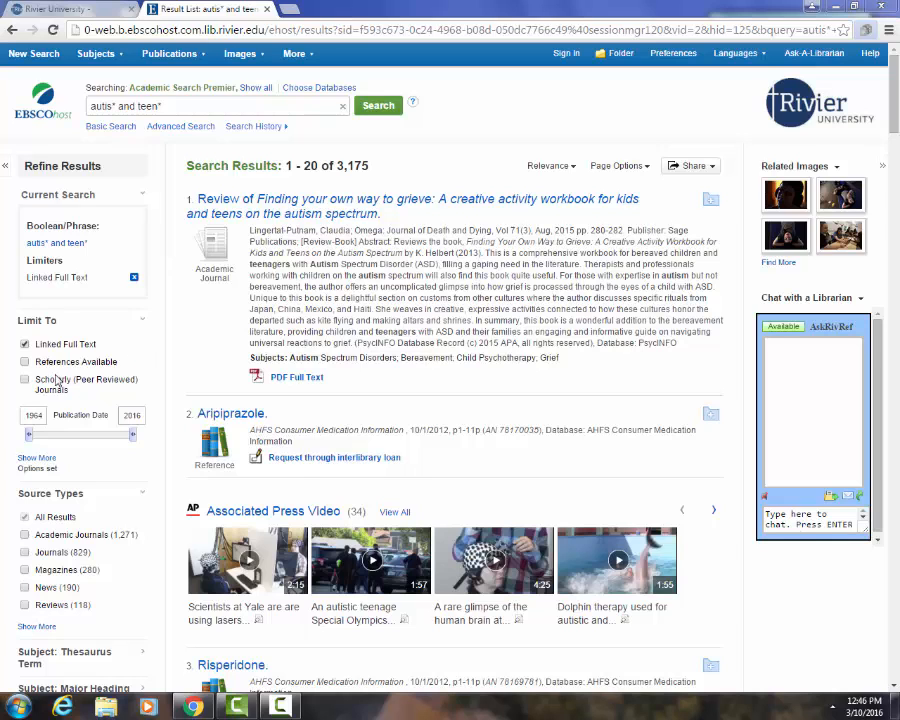
pyautogui.click(25, 379)
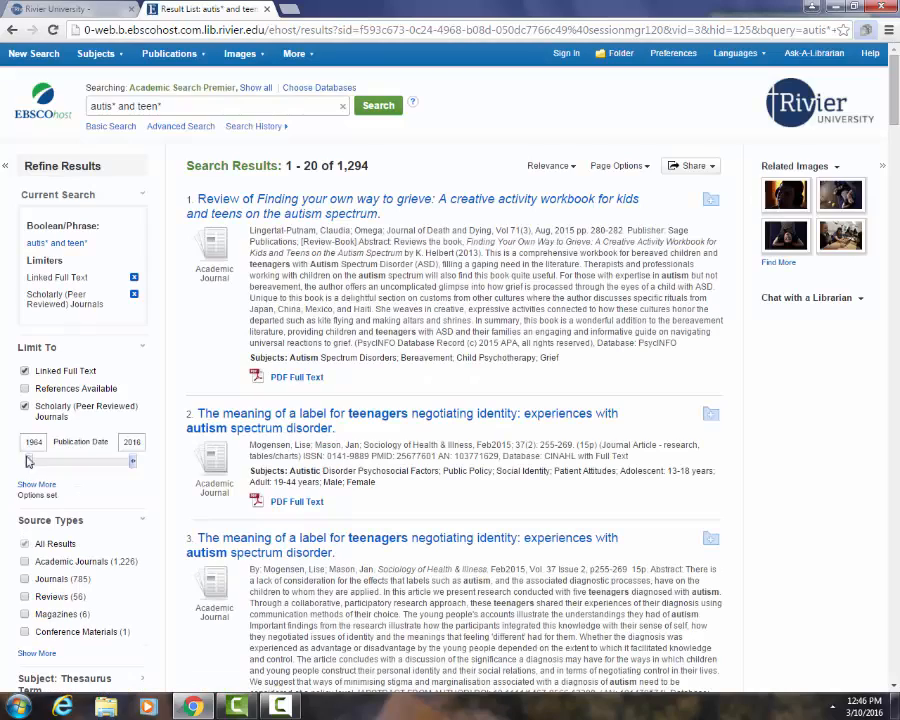
pyautogui.click(810, 297)
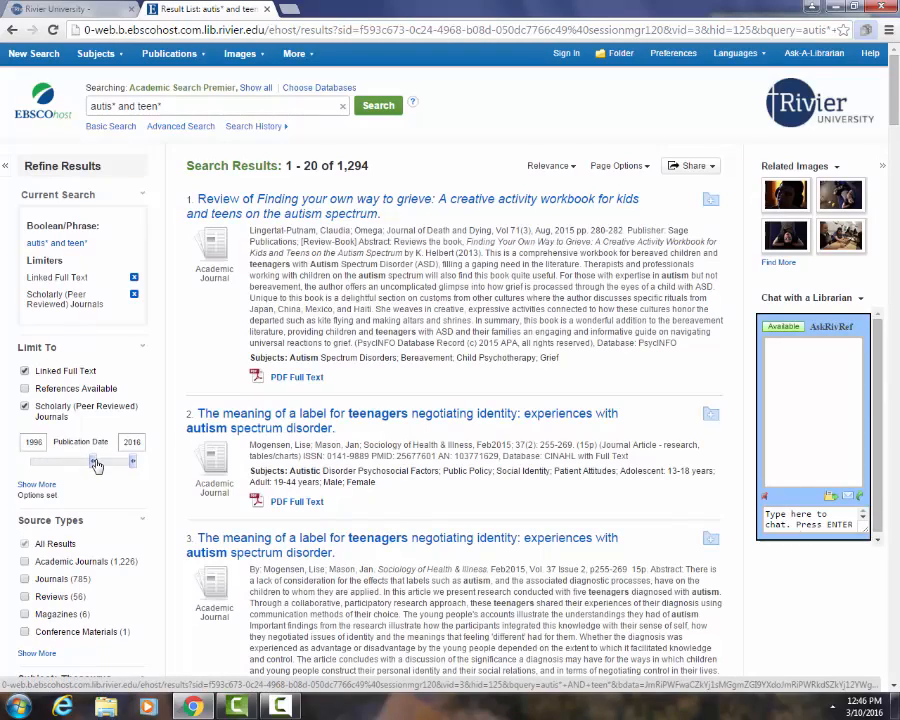
pyautogui.moveTo(95, 461); pyautogui.dragTo(111, 461)
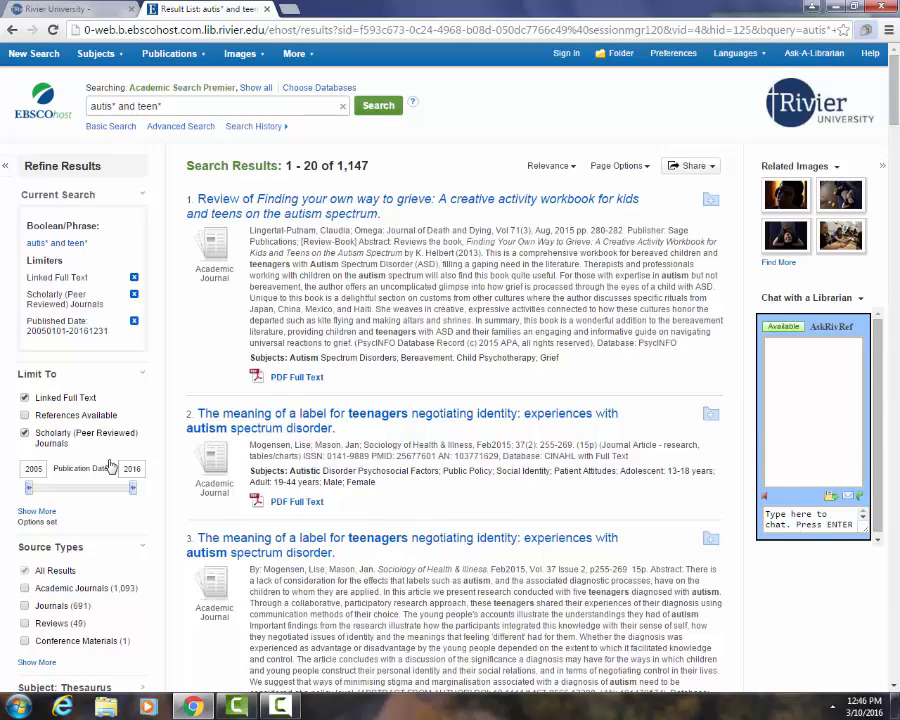
pyautogui.moveTo(725, 475)
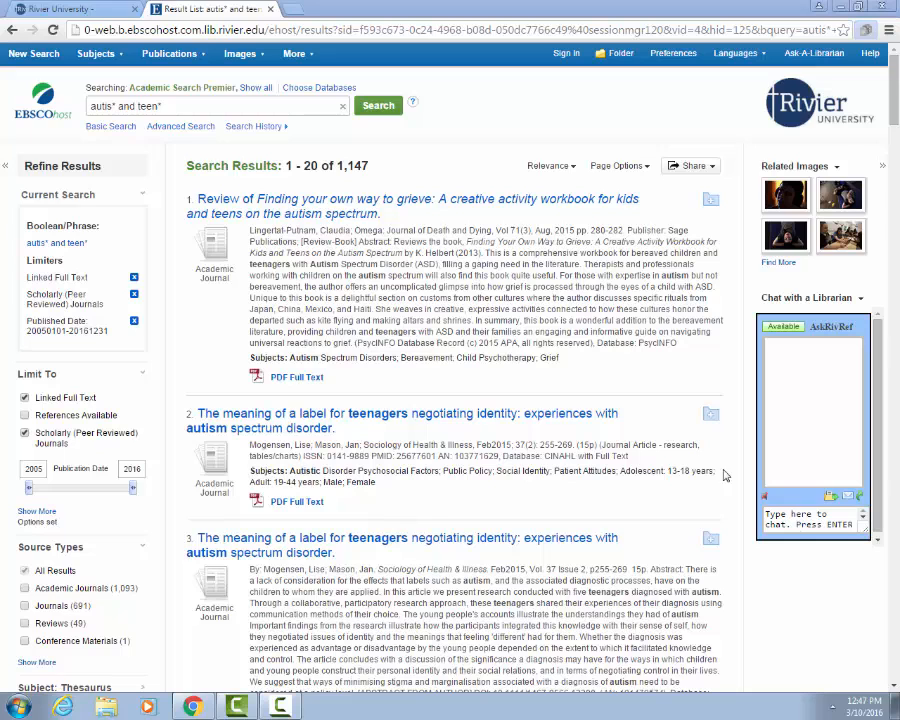
pyautogui.moveTo(330, 205)
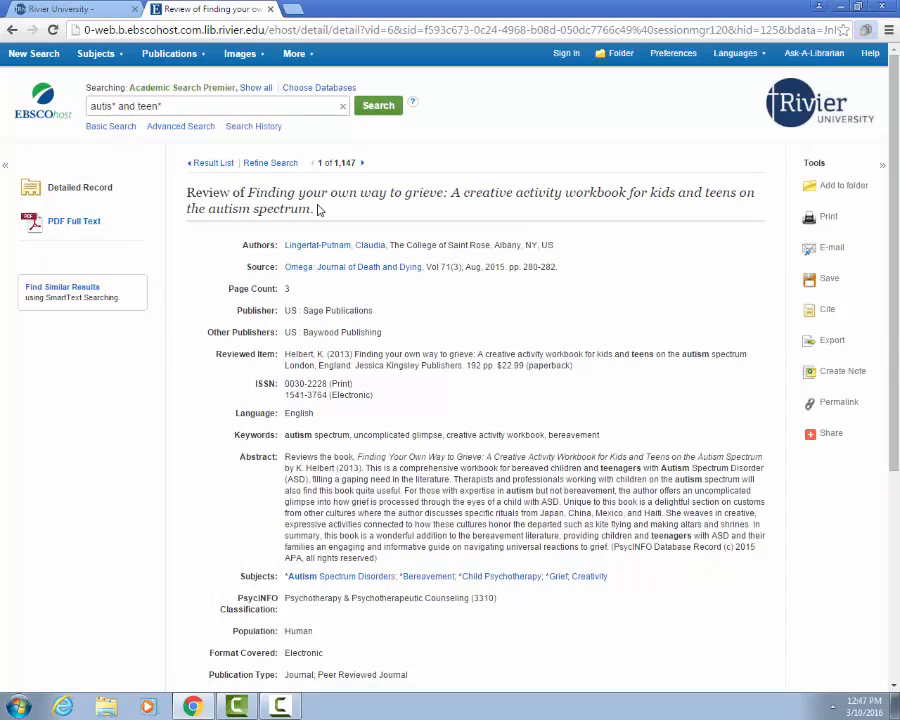
pyautogui.moveTo(443, 289)
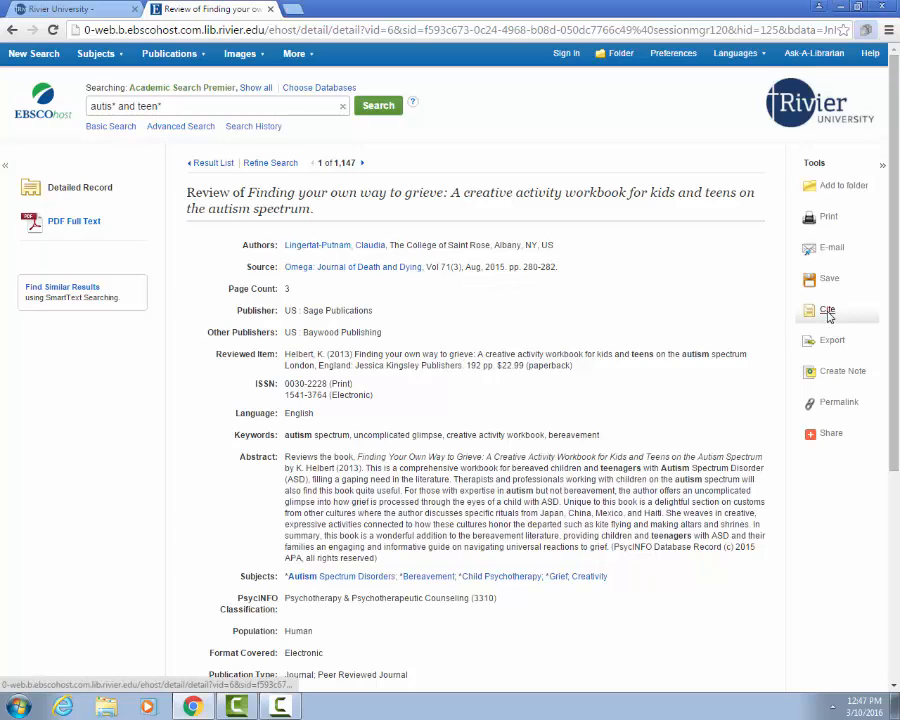
# Show the Cite formats (ABNT, AMA, APA…) for the Finding Your Own Way to Grieve review
pyautogui.click(828, 309)
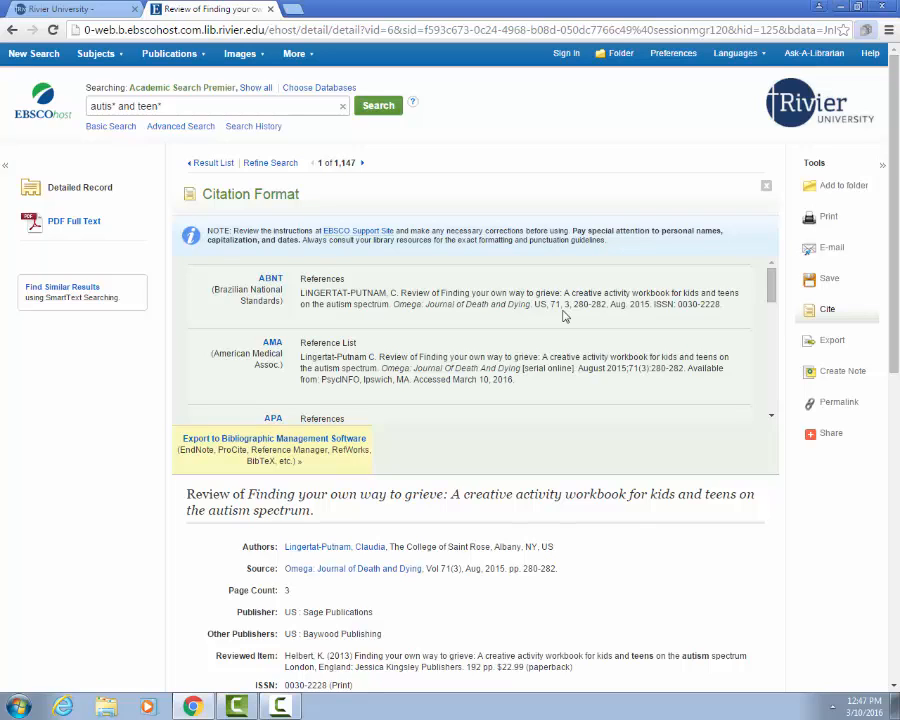
pyautogui.moveTo(650, 285)
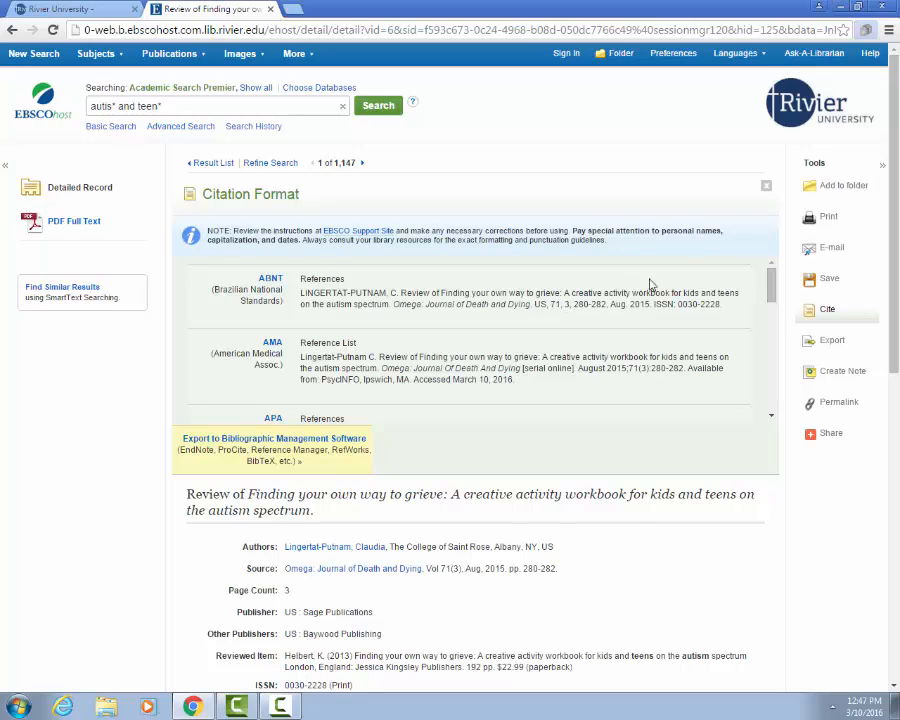
pyautogui.moveTo(843, 186)
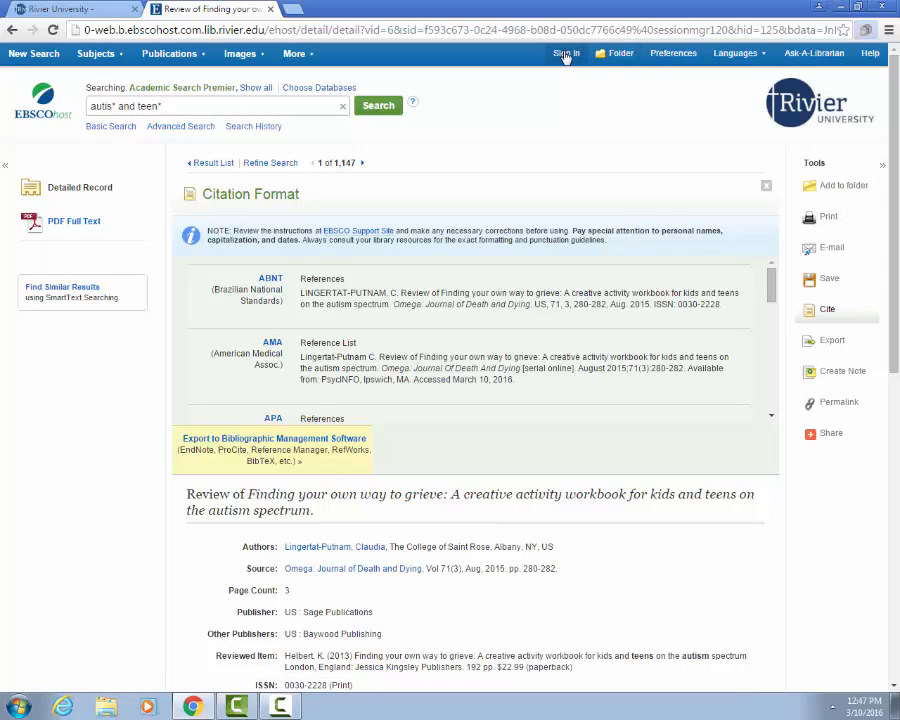
# View the EBSCOhost sign-in page, then return to the Rivier University databases tab
pyautogui.click(567, 53)
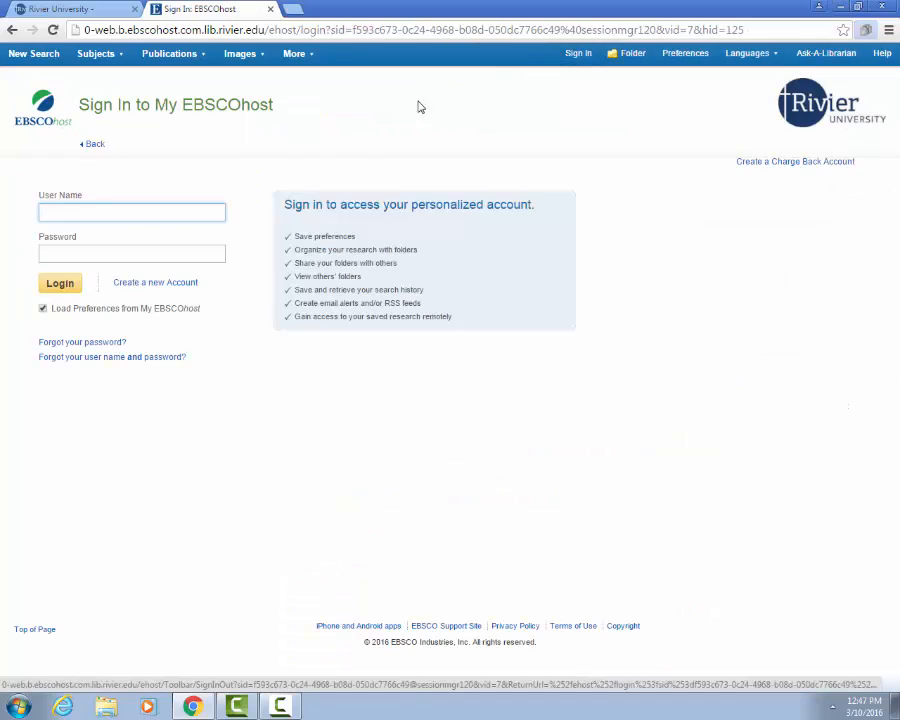
pyautogui.moveTo(155, 282)
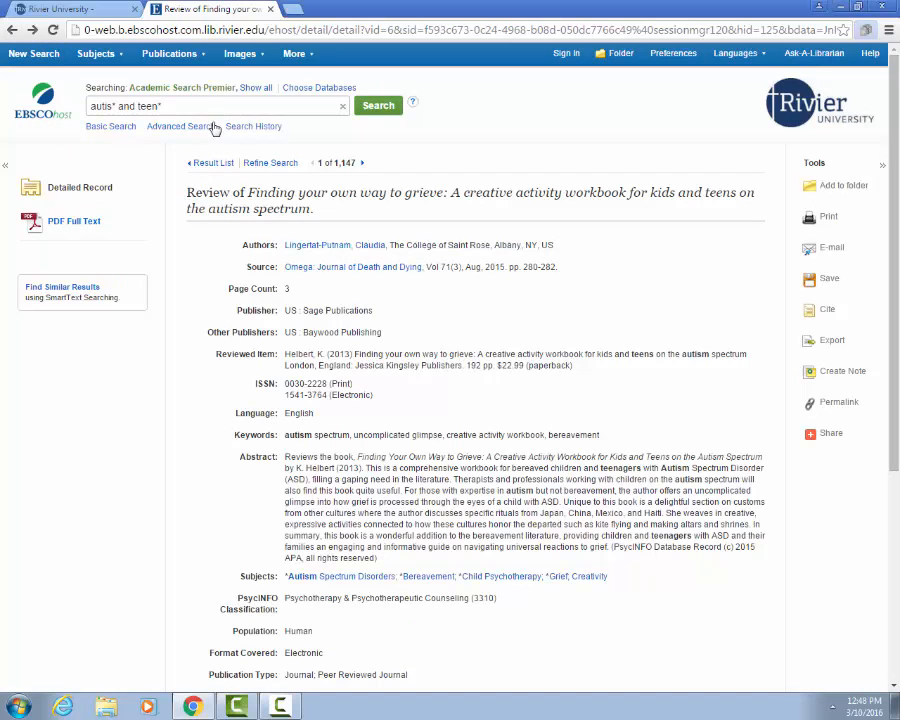
pyautogui.click(240, 53)
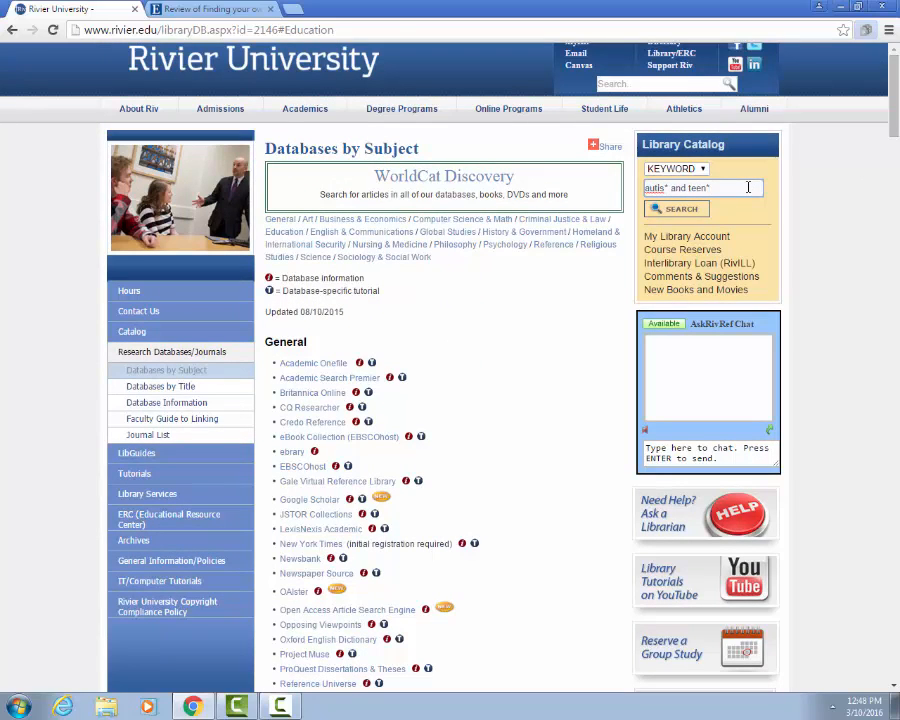
# Search the catalog for autis* and teen* and open 'The clinical assessment of children and adolescents'
pyautogui.click(676, 208)
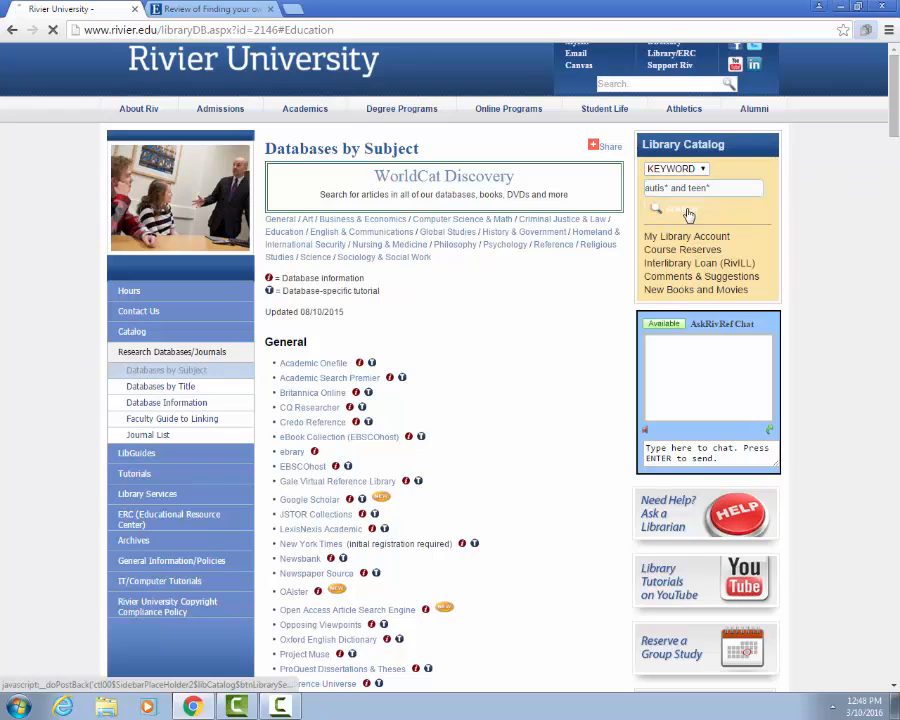
pyautogui.click(657, 209)
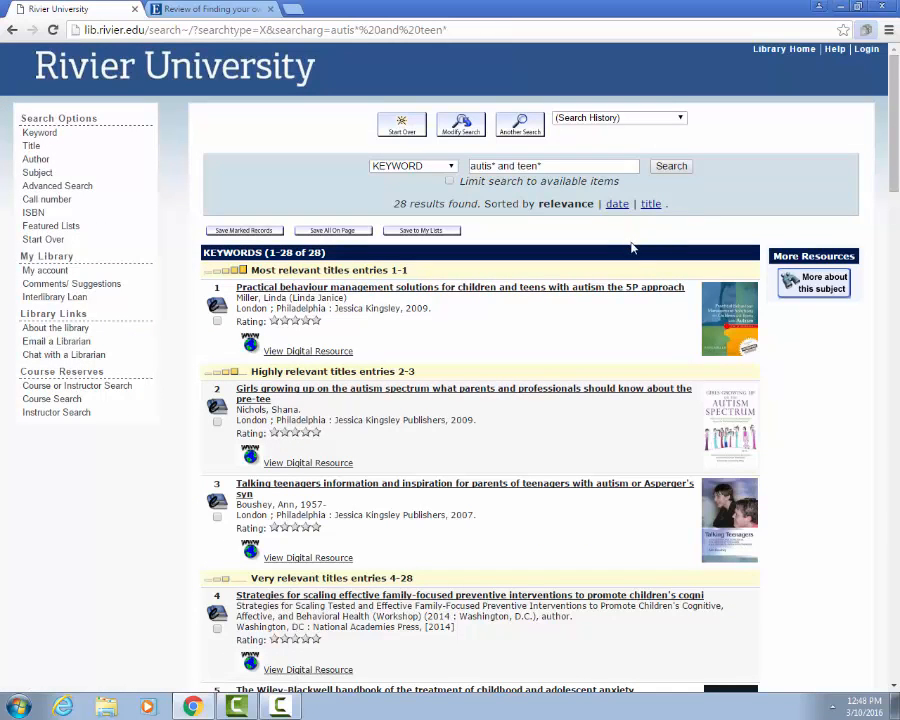
pyautogui.scroll(-3)
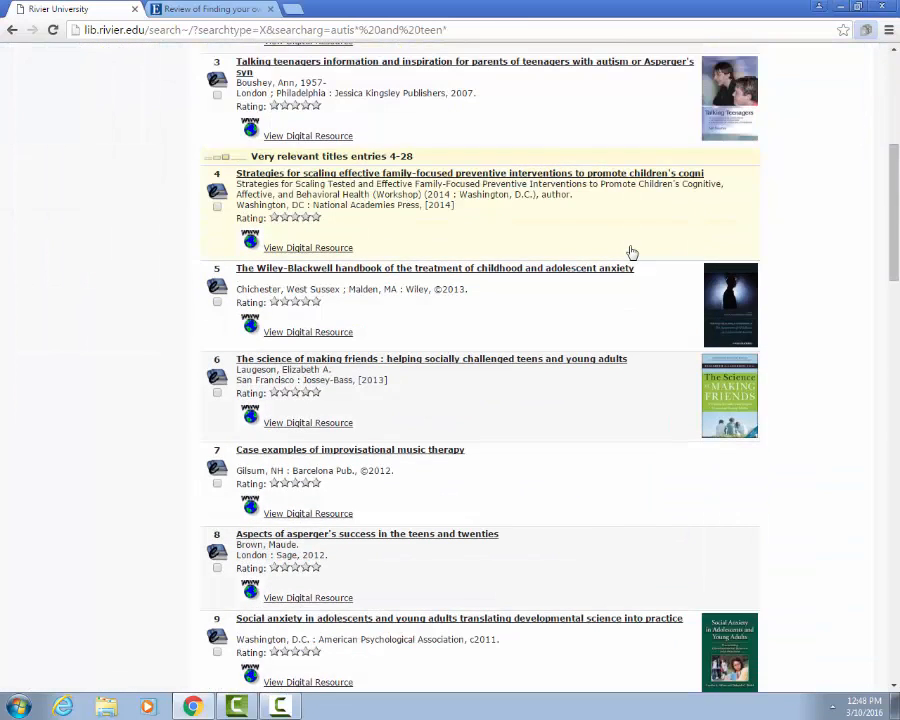
pyautogui.scroll(-3)
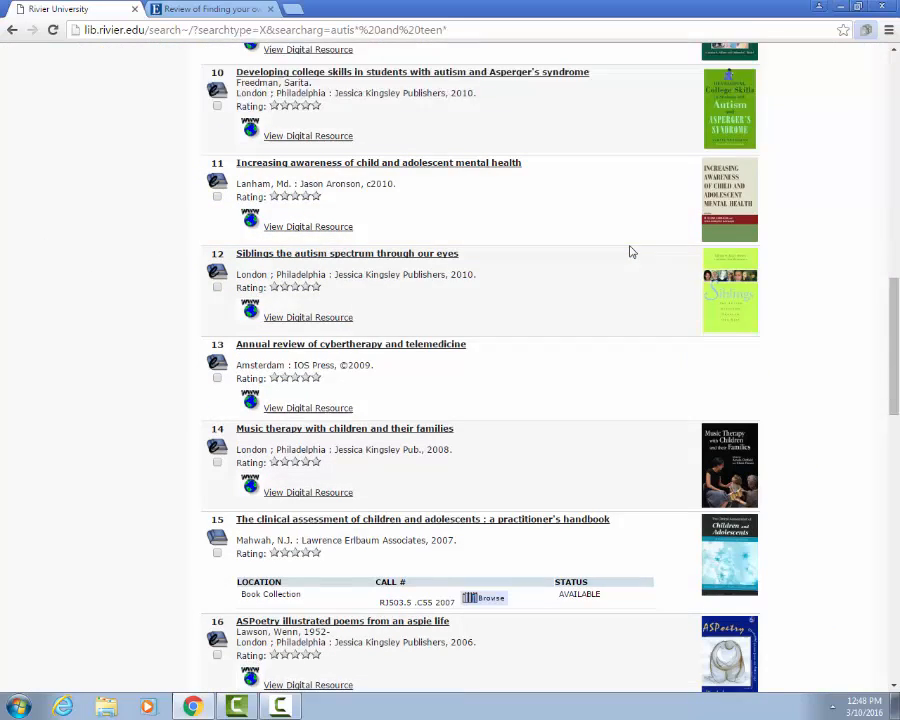
pyautogui.scroll(-3)
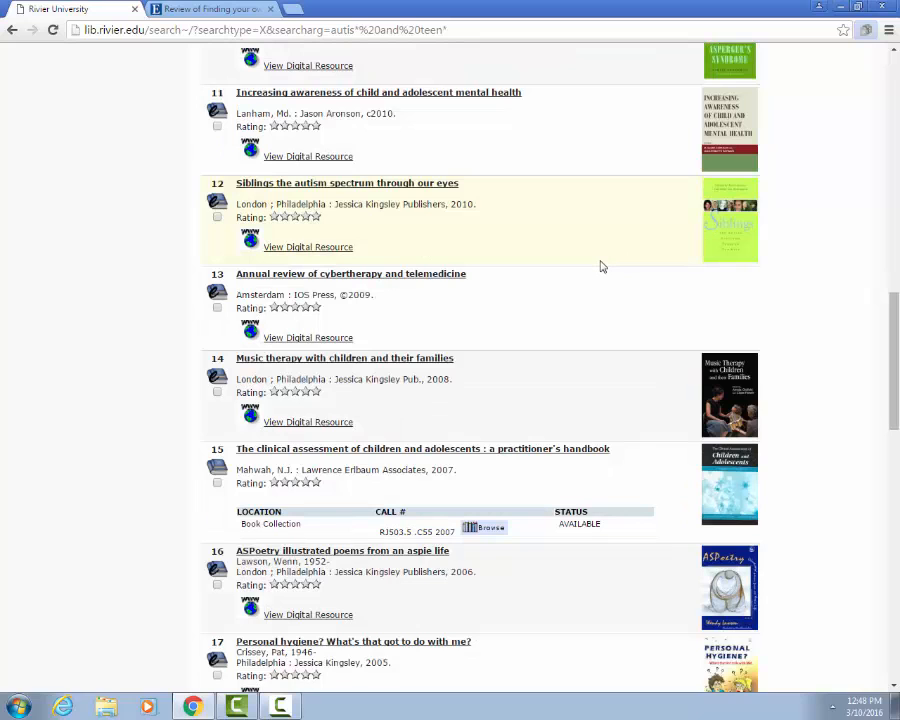
pyautogui.moveTo(590, 274)
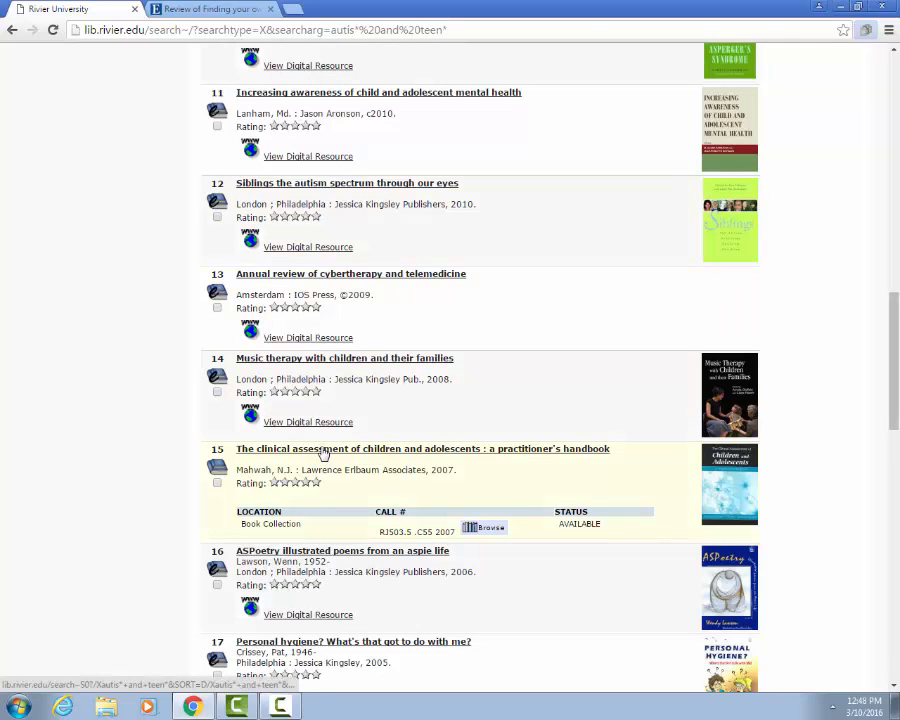
pyautogui.click(422, 448)
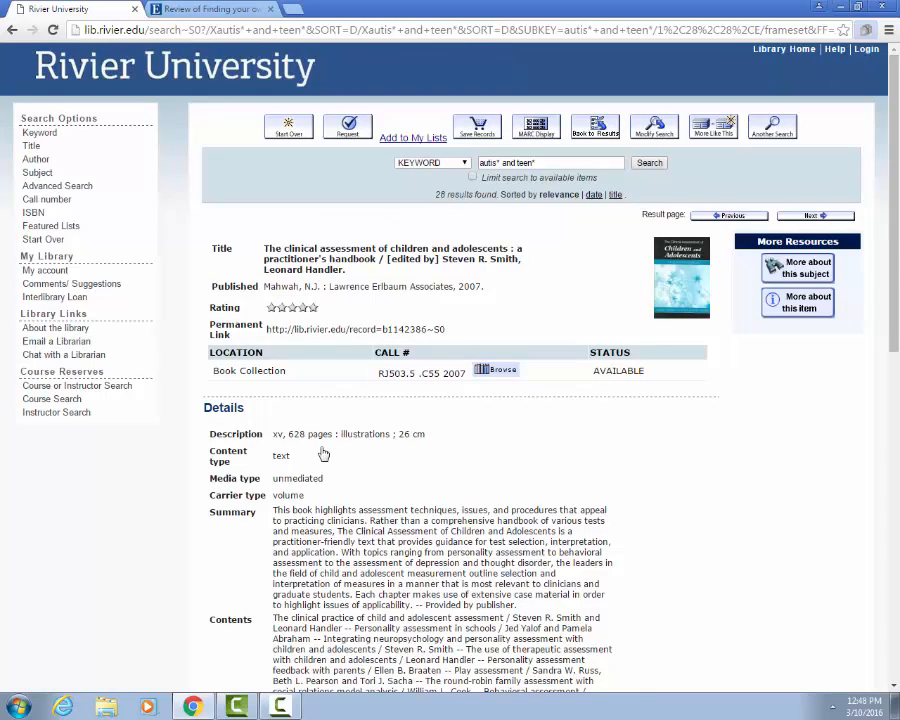
pyautogui.moveTo(425, 388)
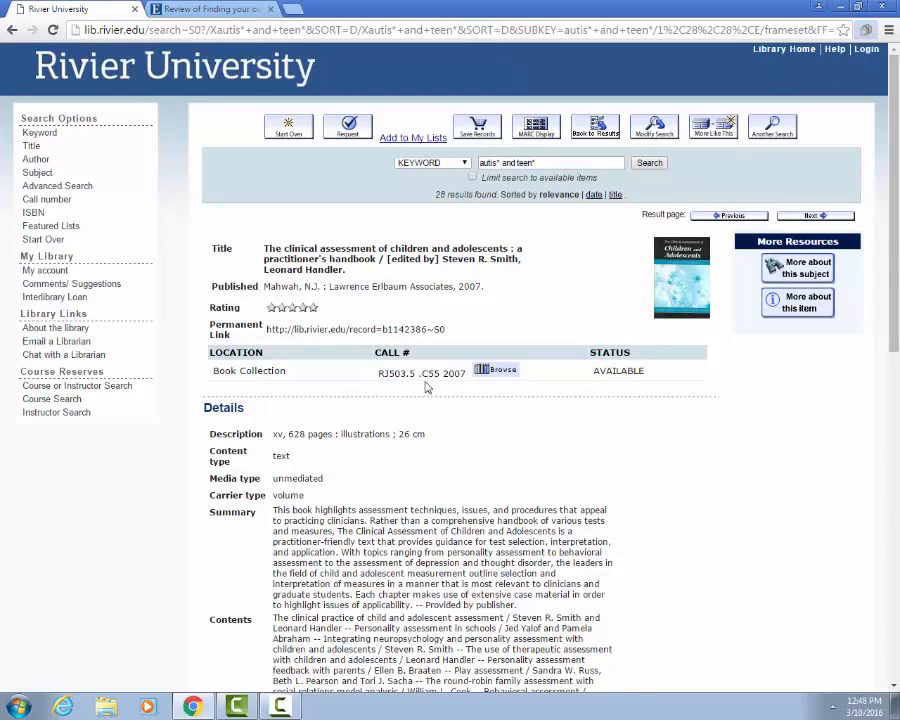
# Open the handbook's 'Cite this item (from WorldCat)' citation in a new tab
pyautogui.scroll(-3)
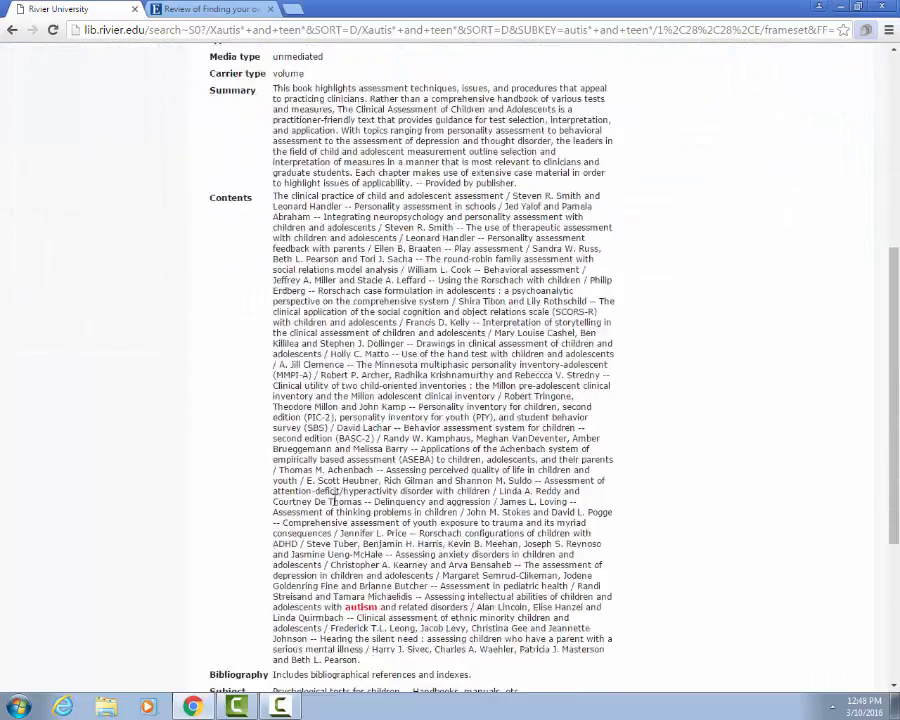
pyautogui.scroll(-3)
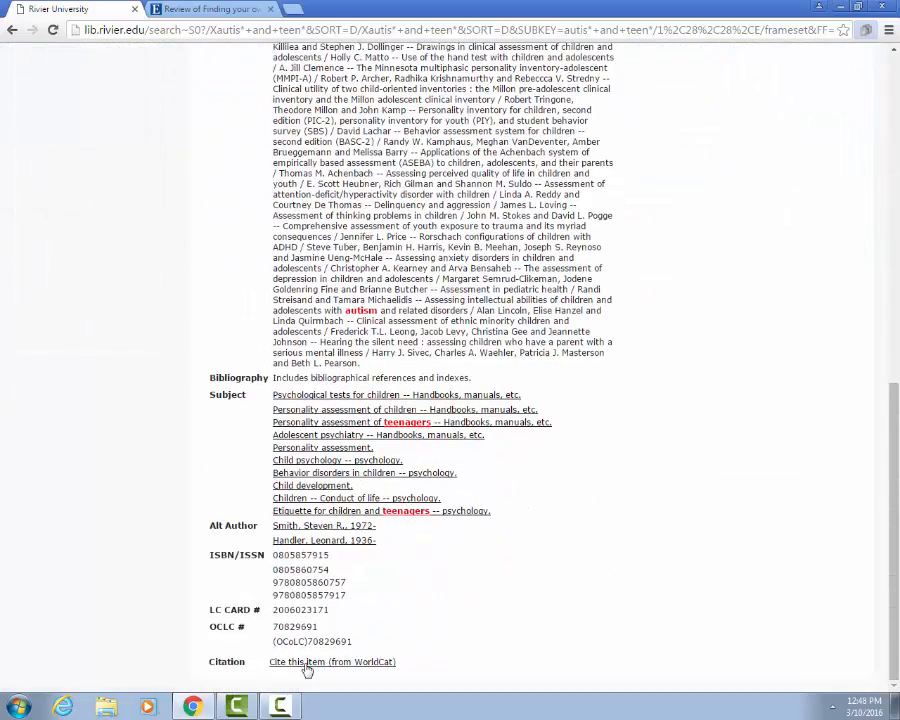
pyautogui.click(331, 662)
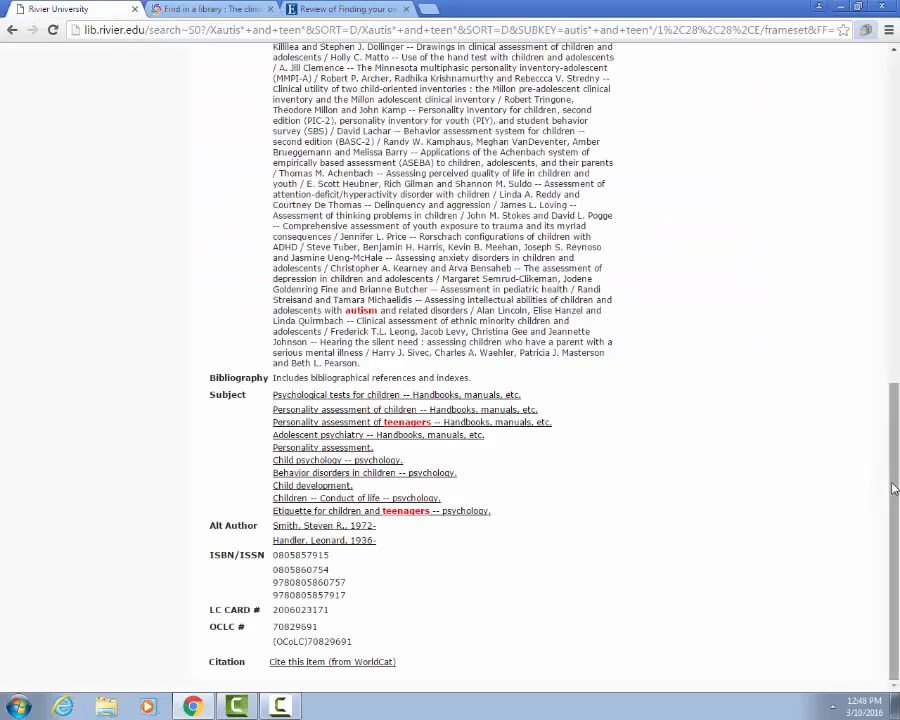
# Return the catalog to the Rivier Library Home page
pyautogui.scroll(3)
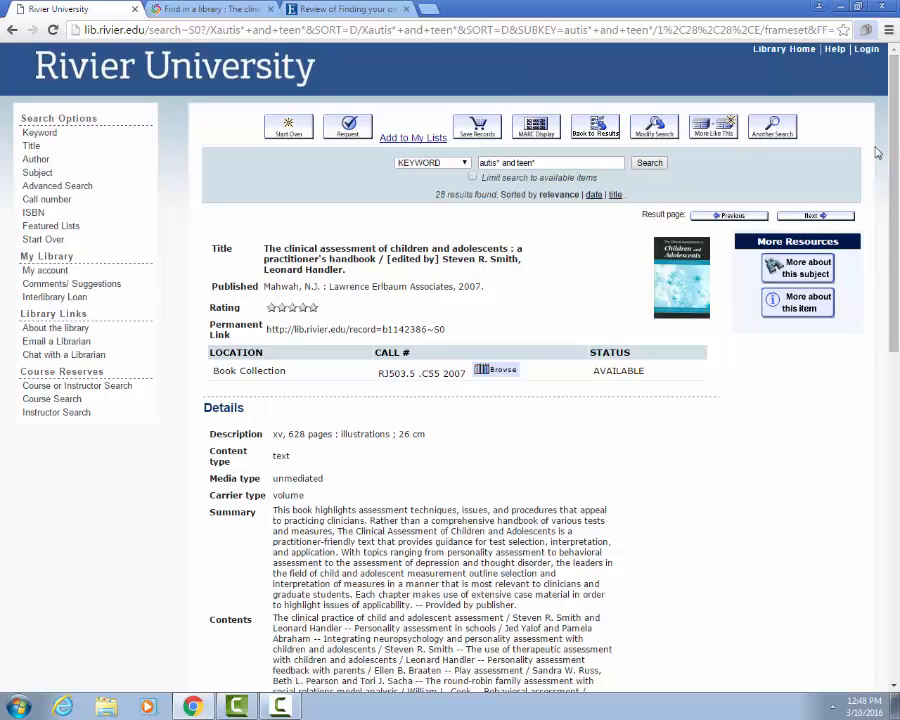
pyautogui.moveTo(870, 150)
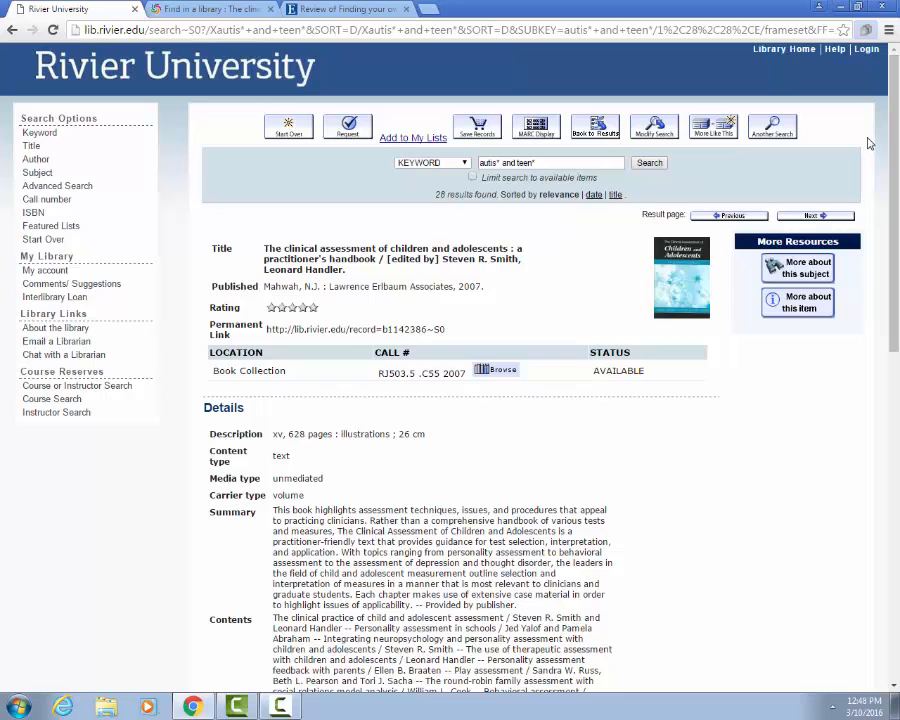
pyautogui.click(783, 49)
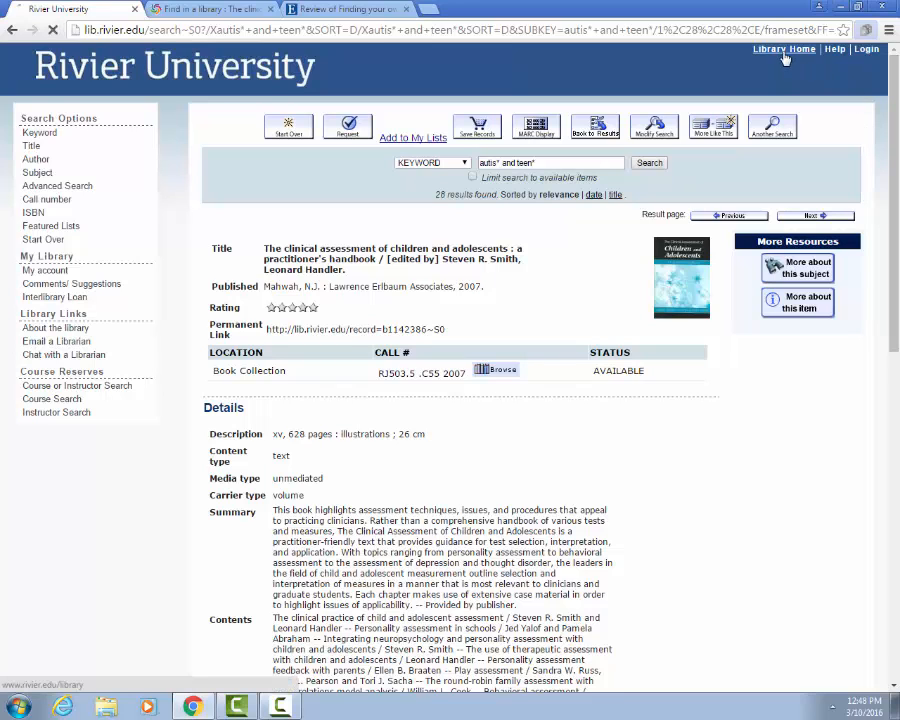
pyautogui.click(783, 48)
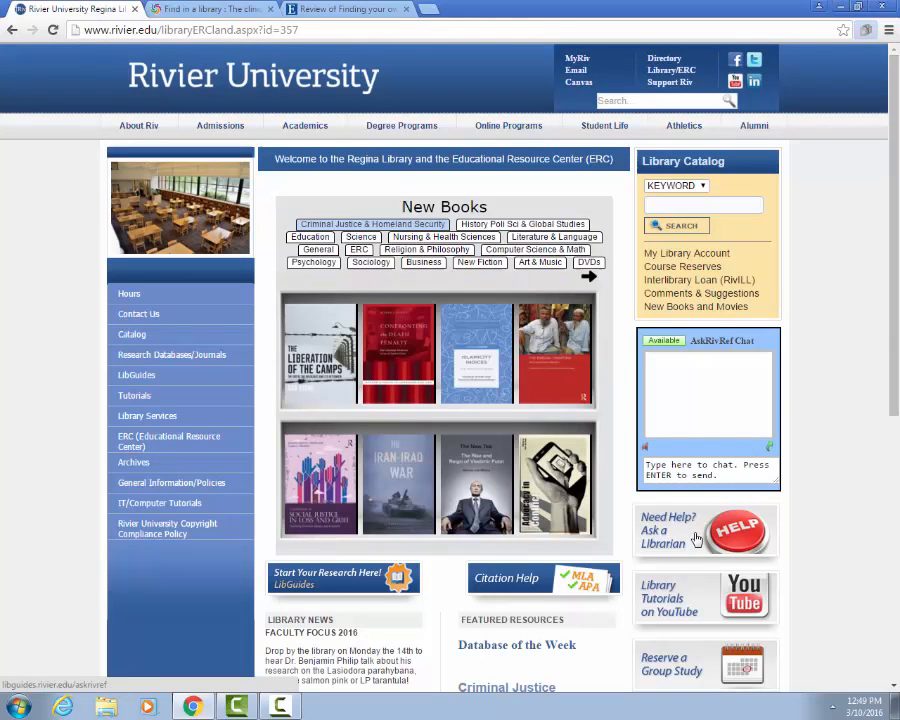